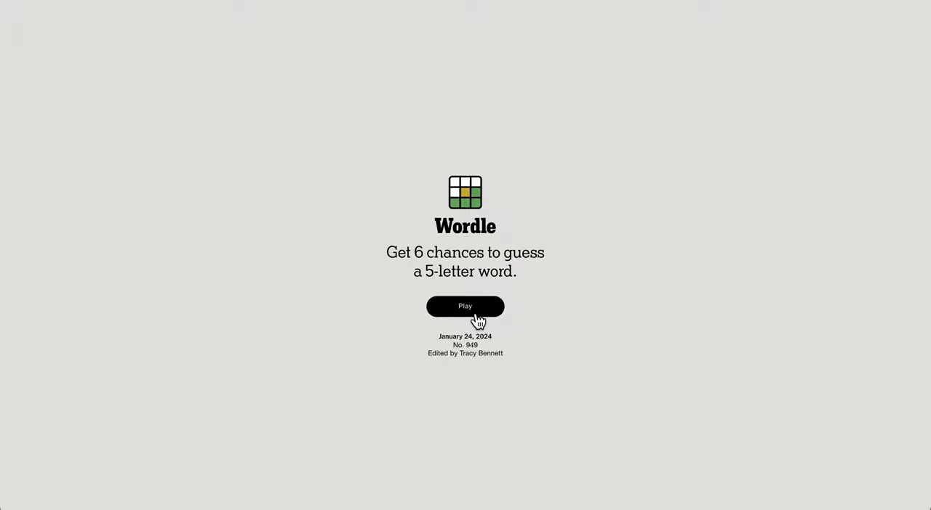
# - Start Wordle puzzle No. 949 from the welcome screen
pyautogui.click(465, 306)
pyautogui.write('RACE')
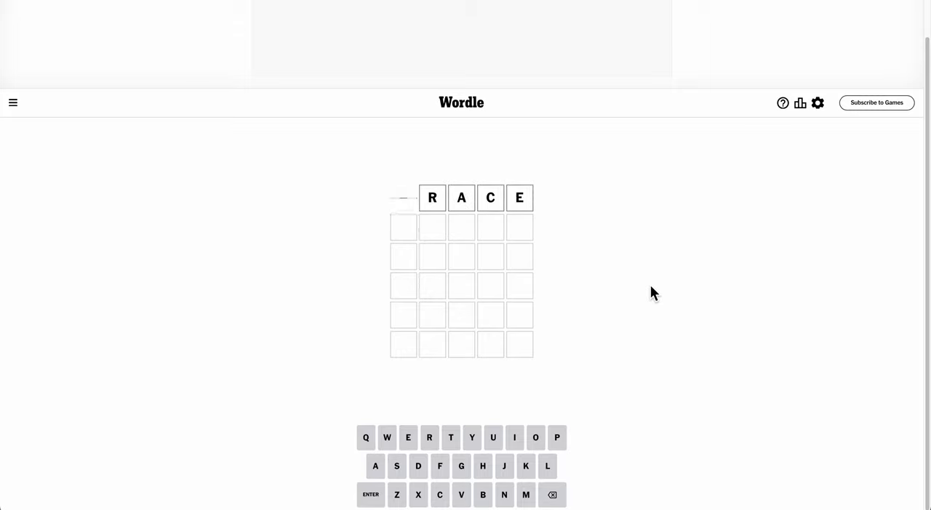
pyautogui.press('enter')
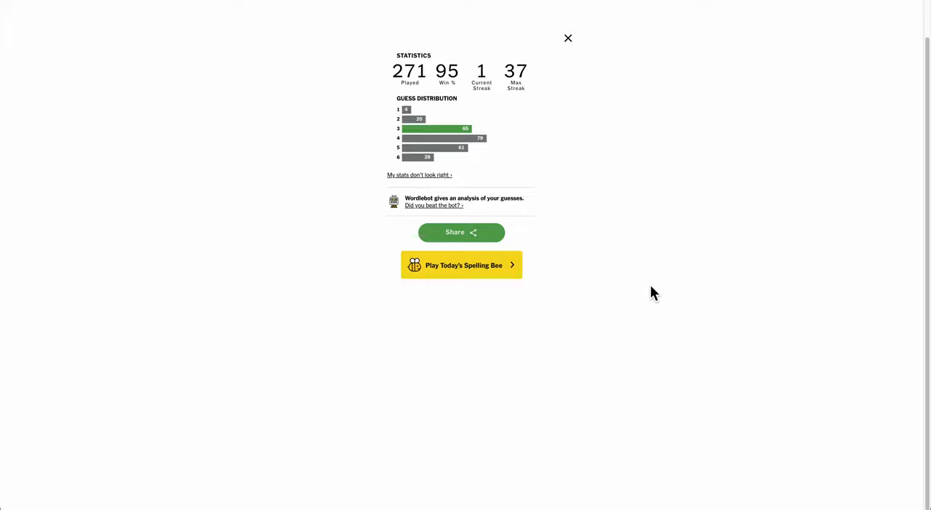
pyautogui.moveTo(575, 47)
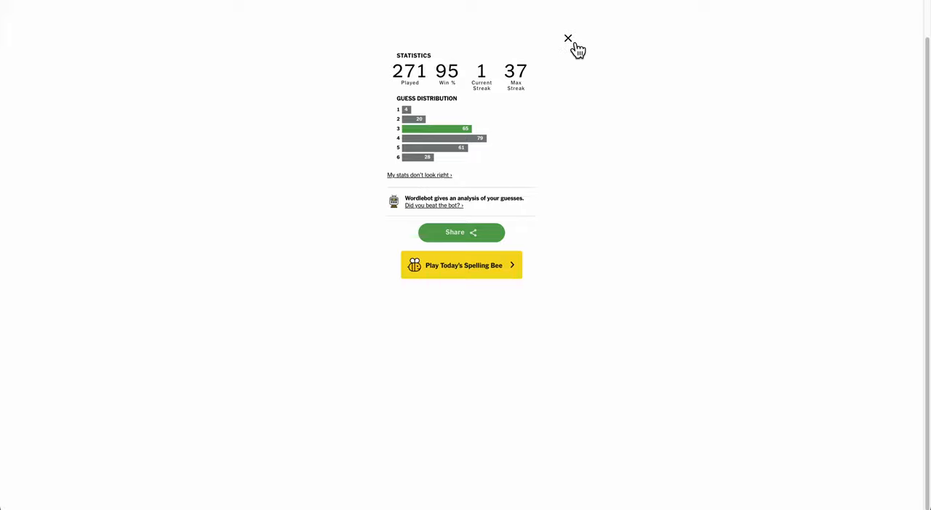